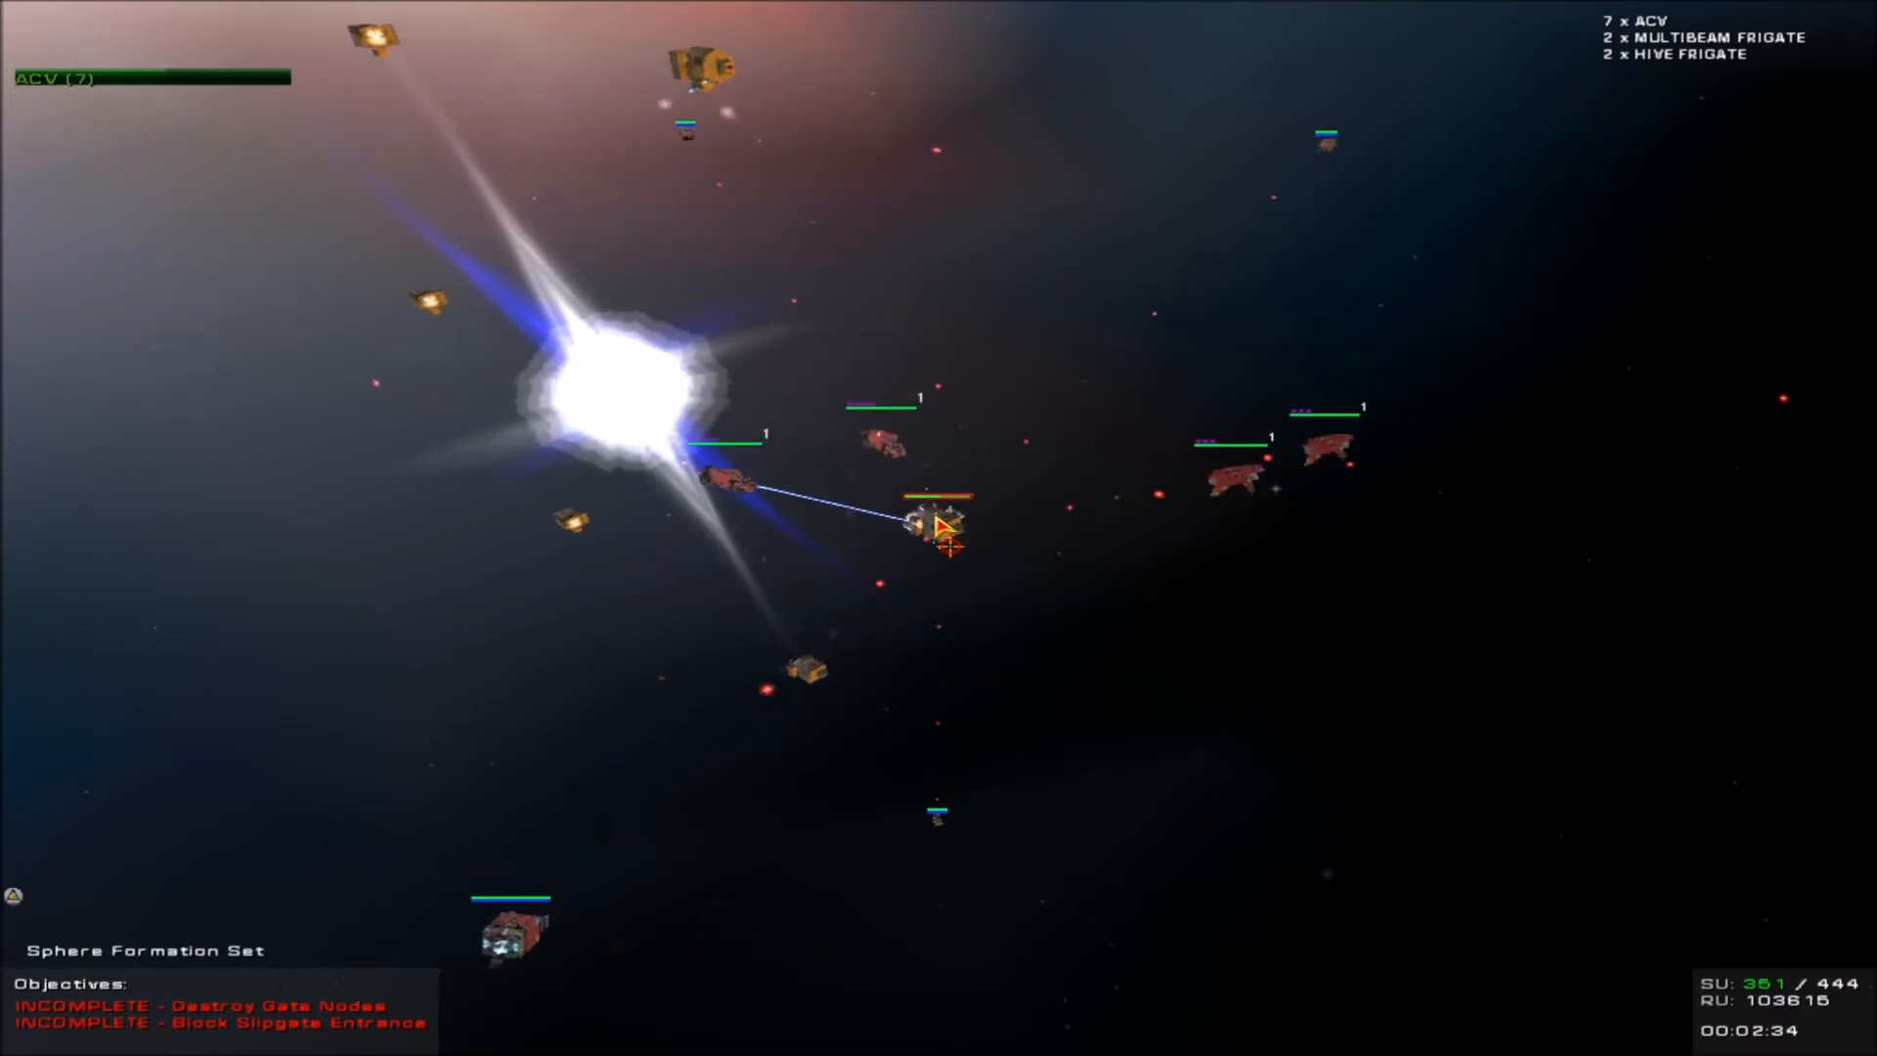
Step: Order the selected ACV squadron to Swarm the nearby enemy frigates
right_click(946, 532)
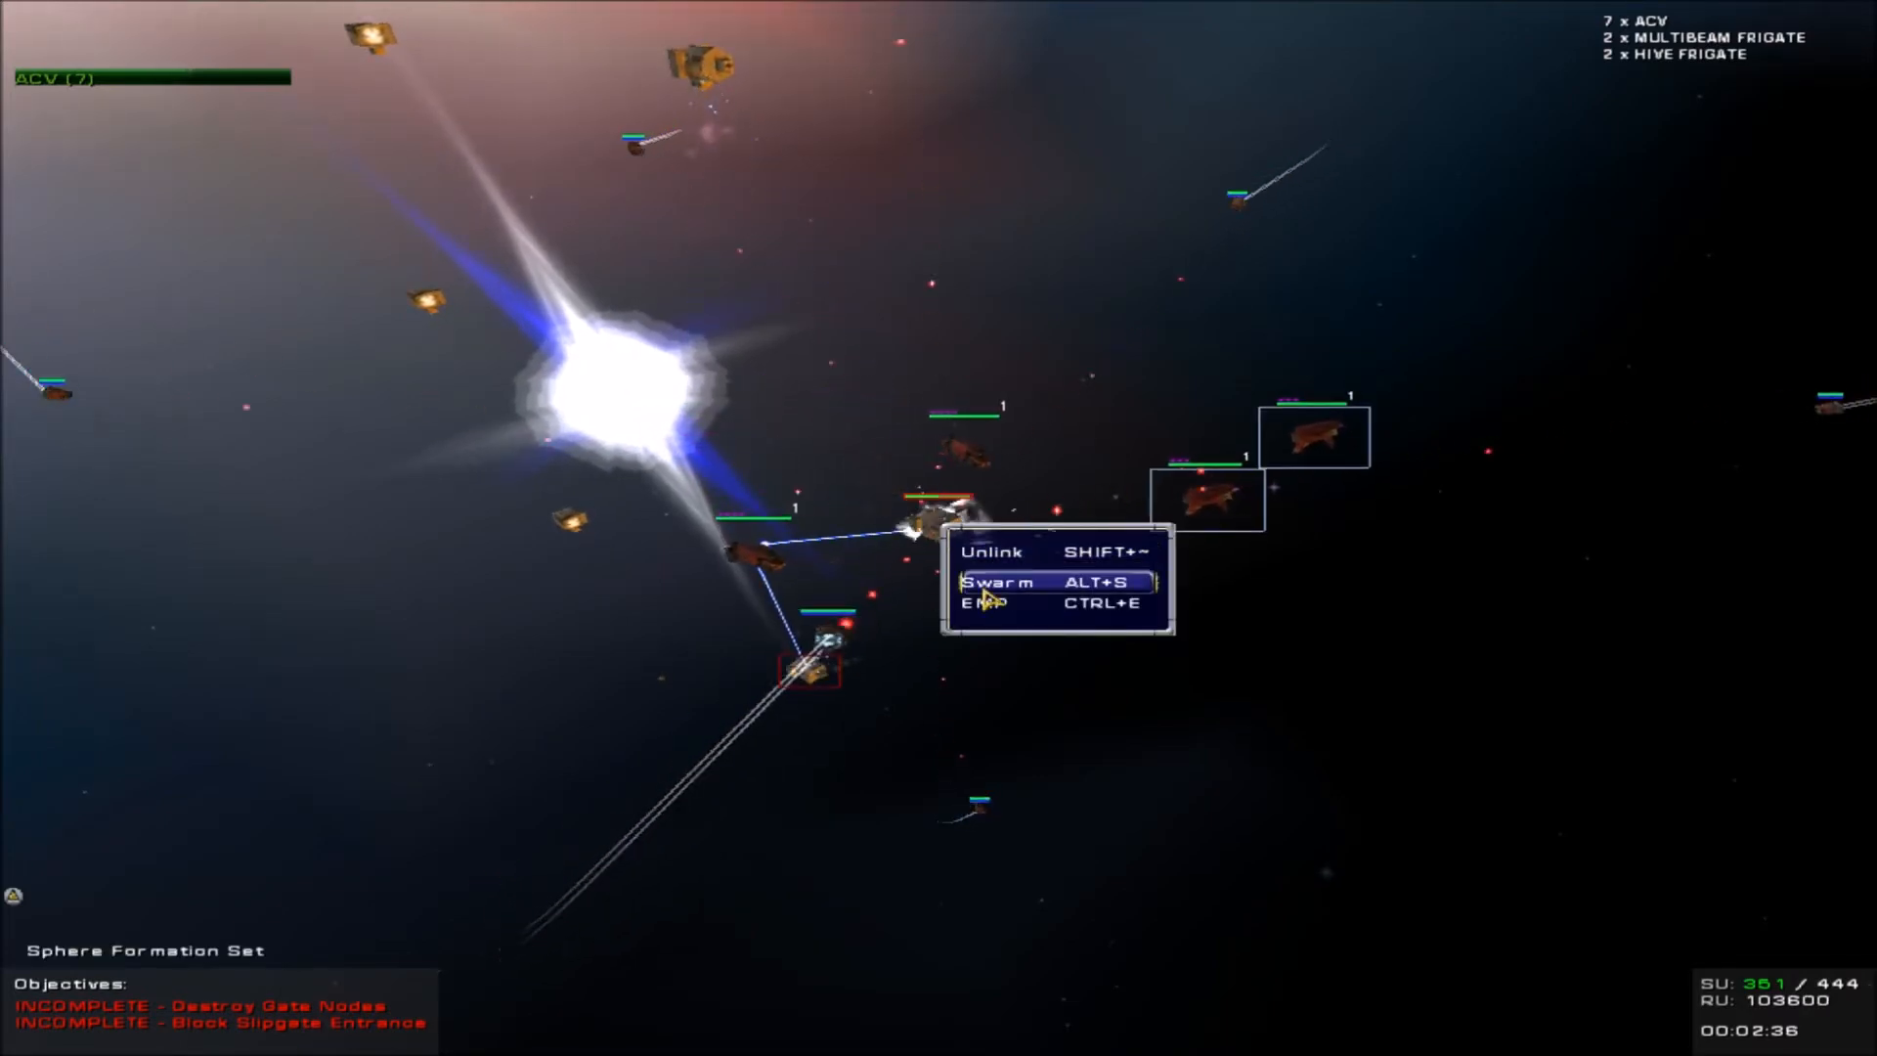
left_click(999, 581)
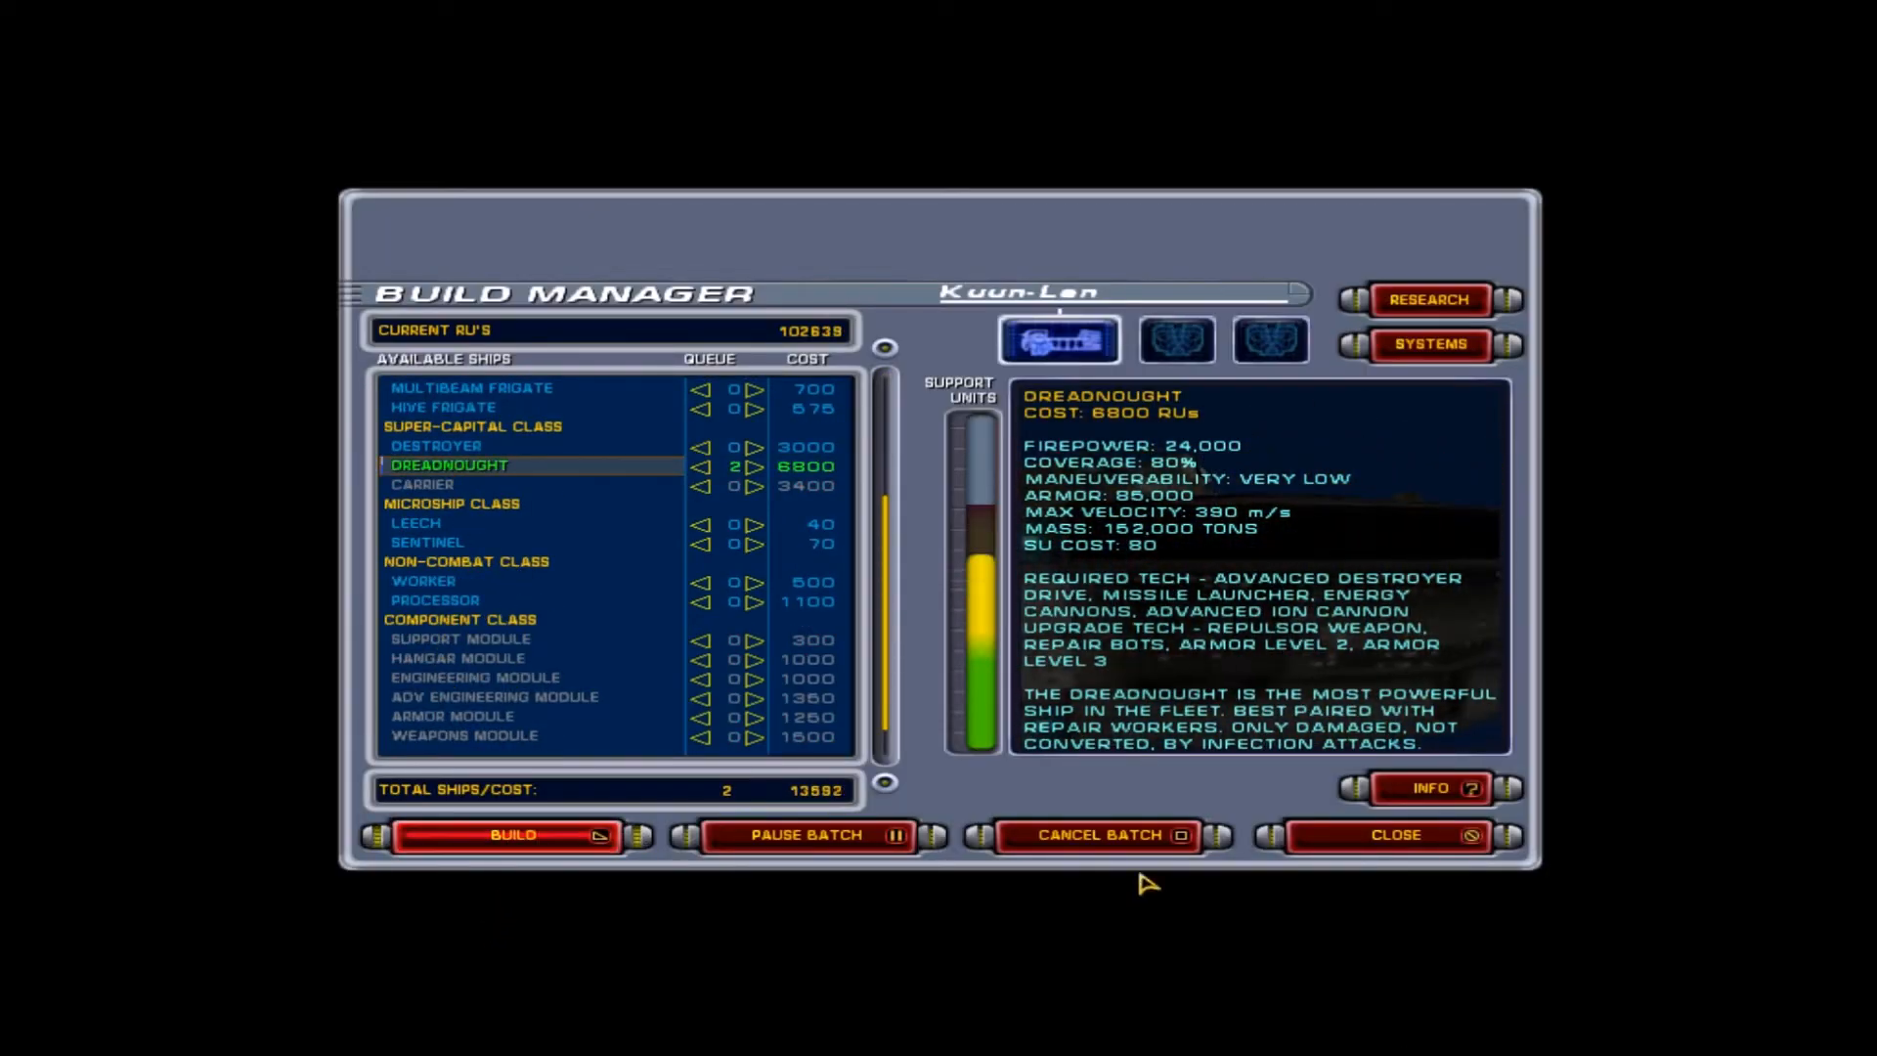
Step: Leave the Build Manager after queuing the Dreadnoughts
left_click(1392, 835)
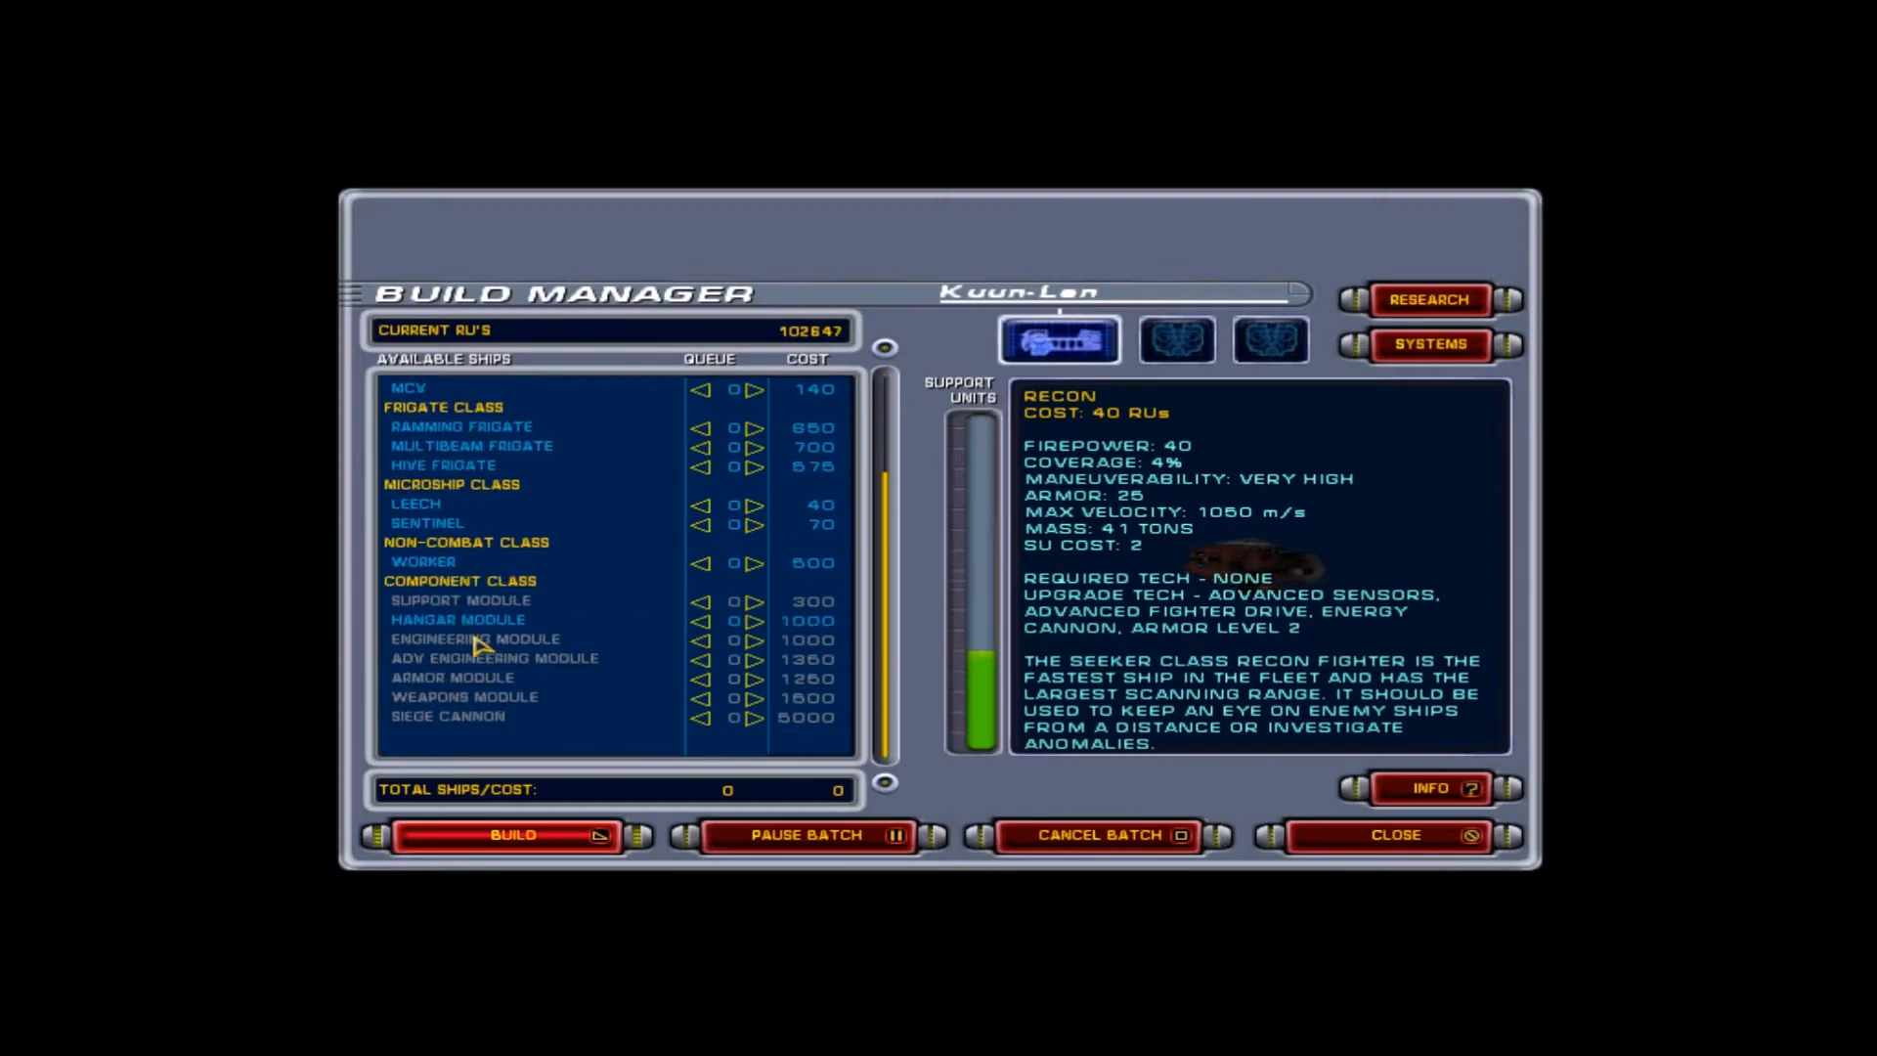
Step: Queue one Hangar Module for construction and close the Build Manager
left_click(757, 620)
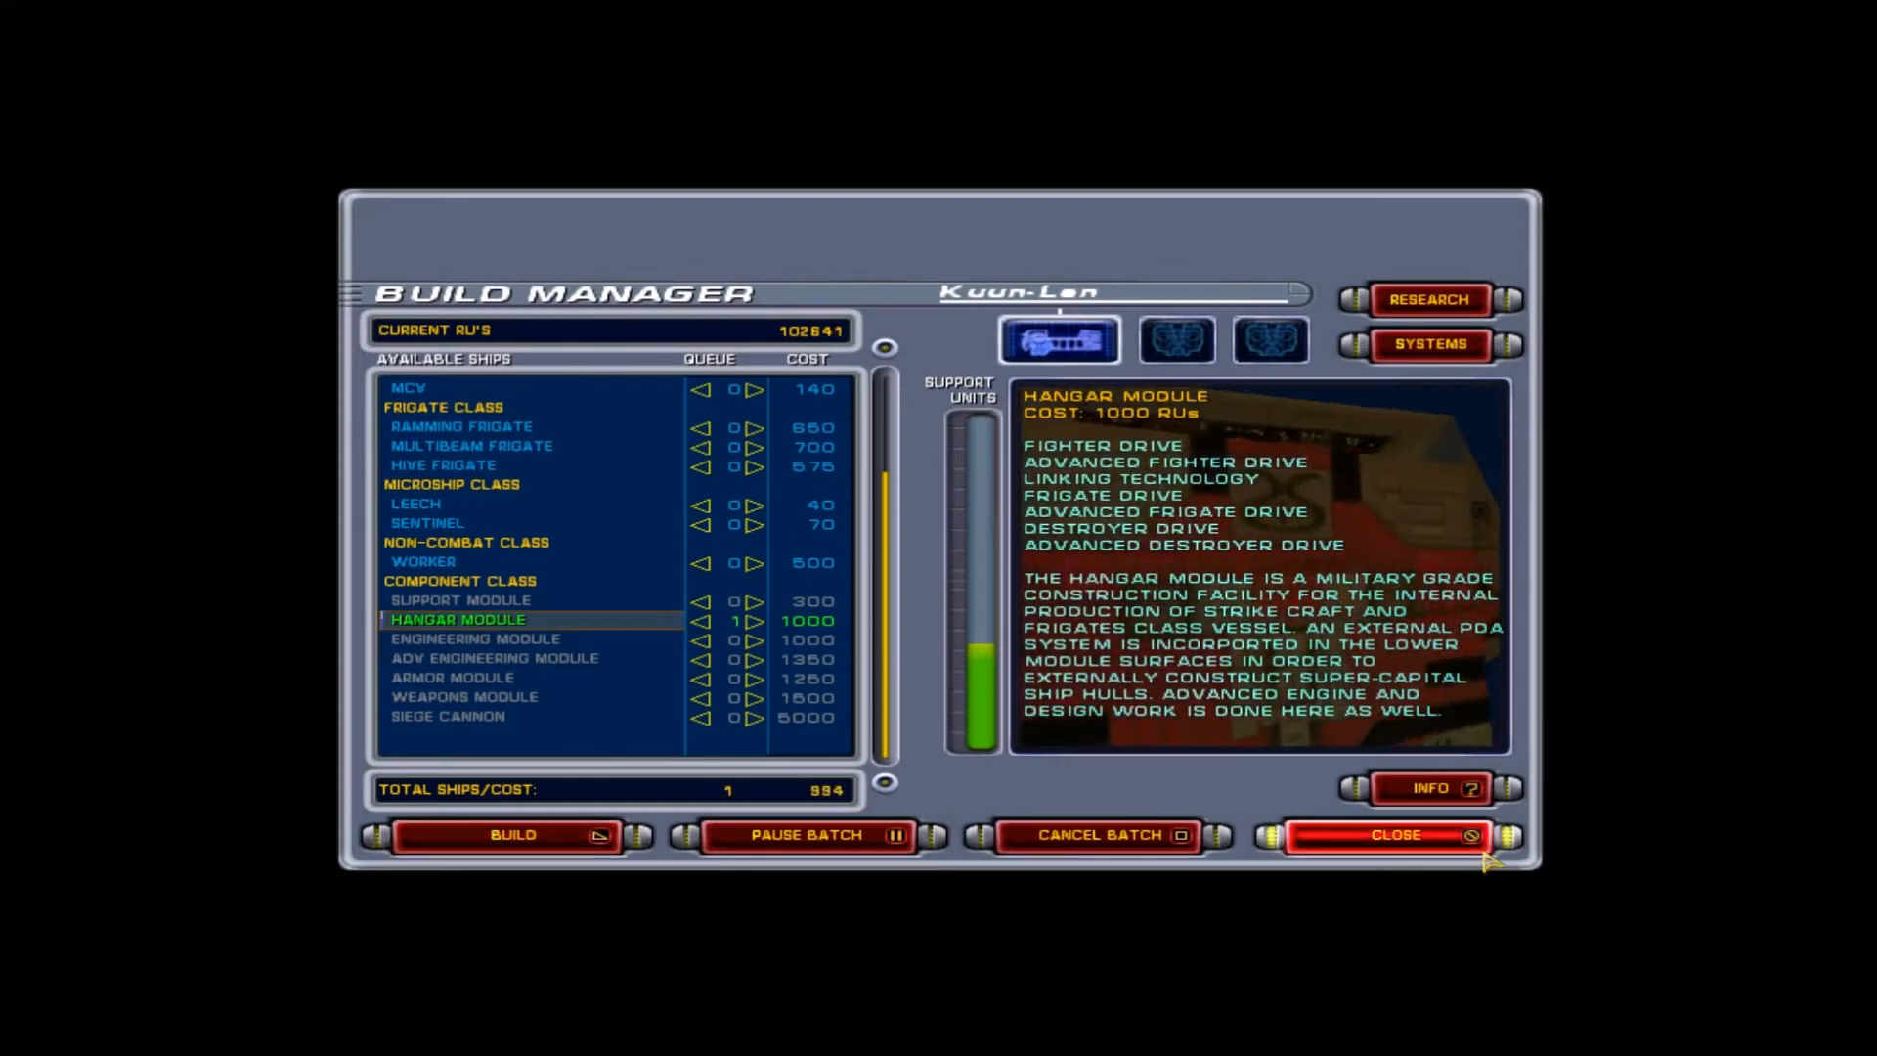
left_click(1391, 835)
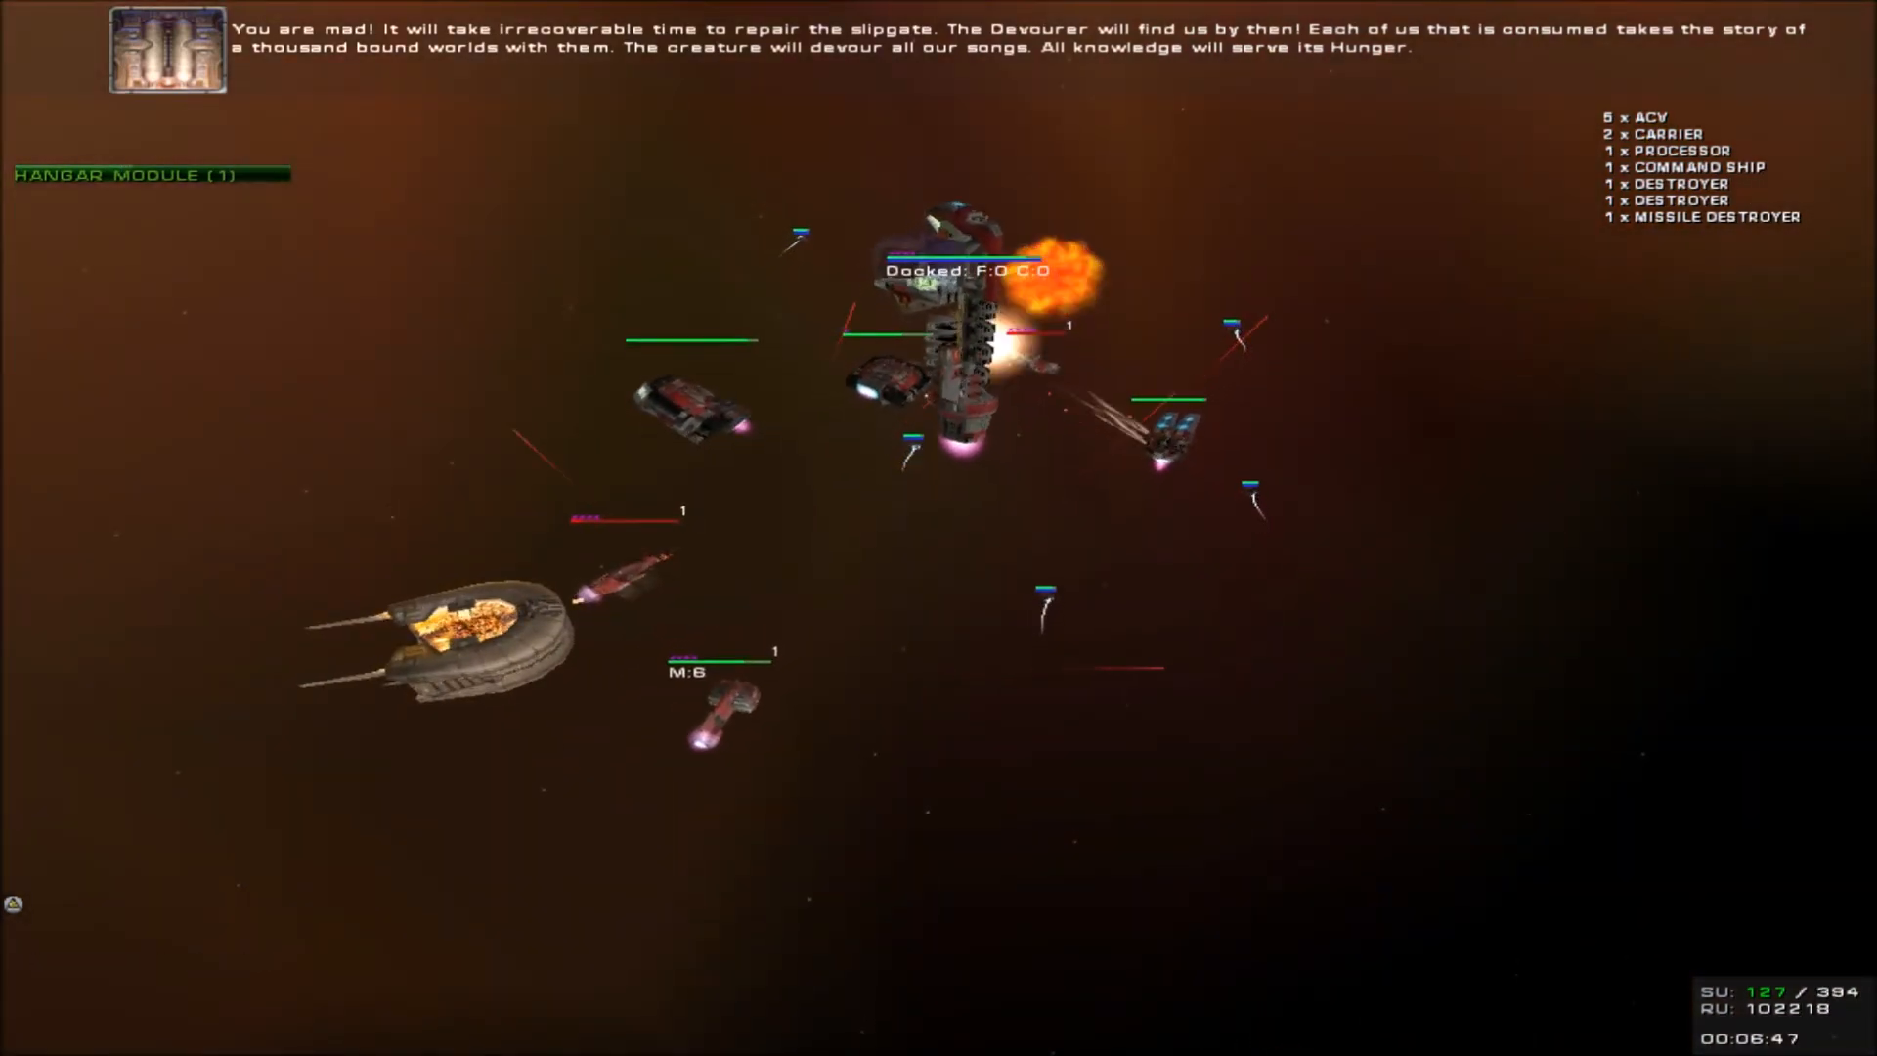
Step: Issue the hangar module's Special Action (Z) from its command menu
right_click(982, 294)
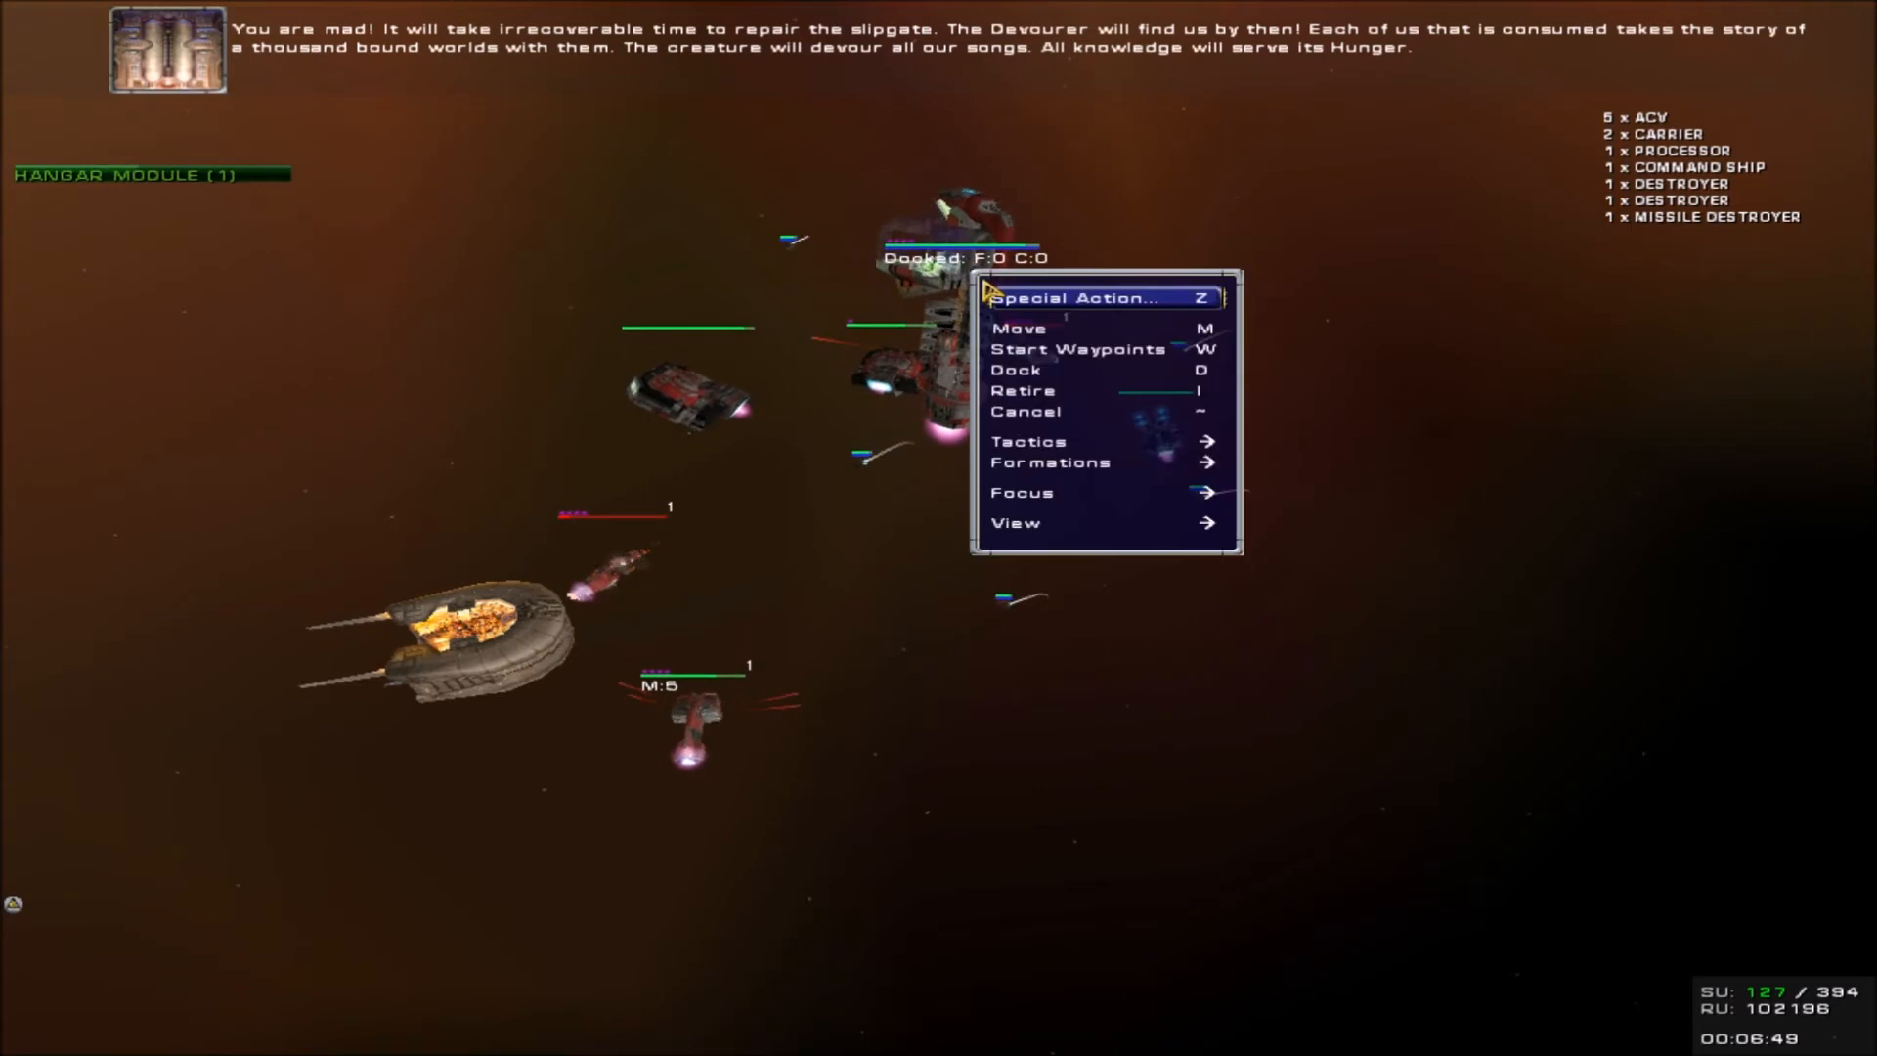
left_click(1050, 461)
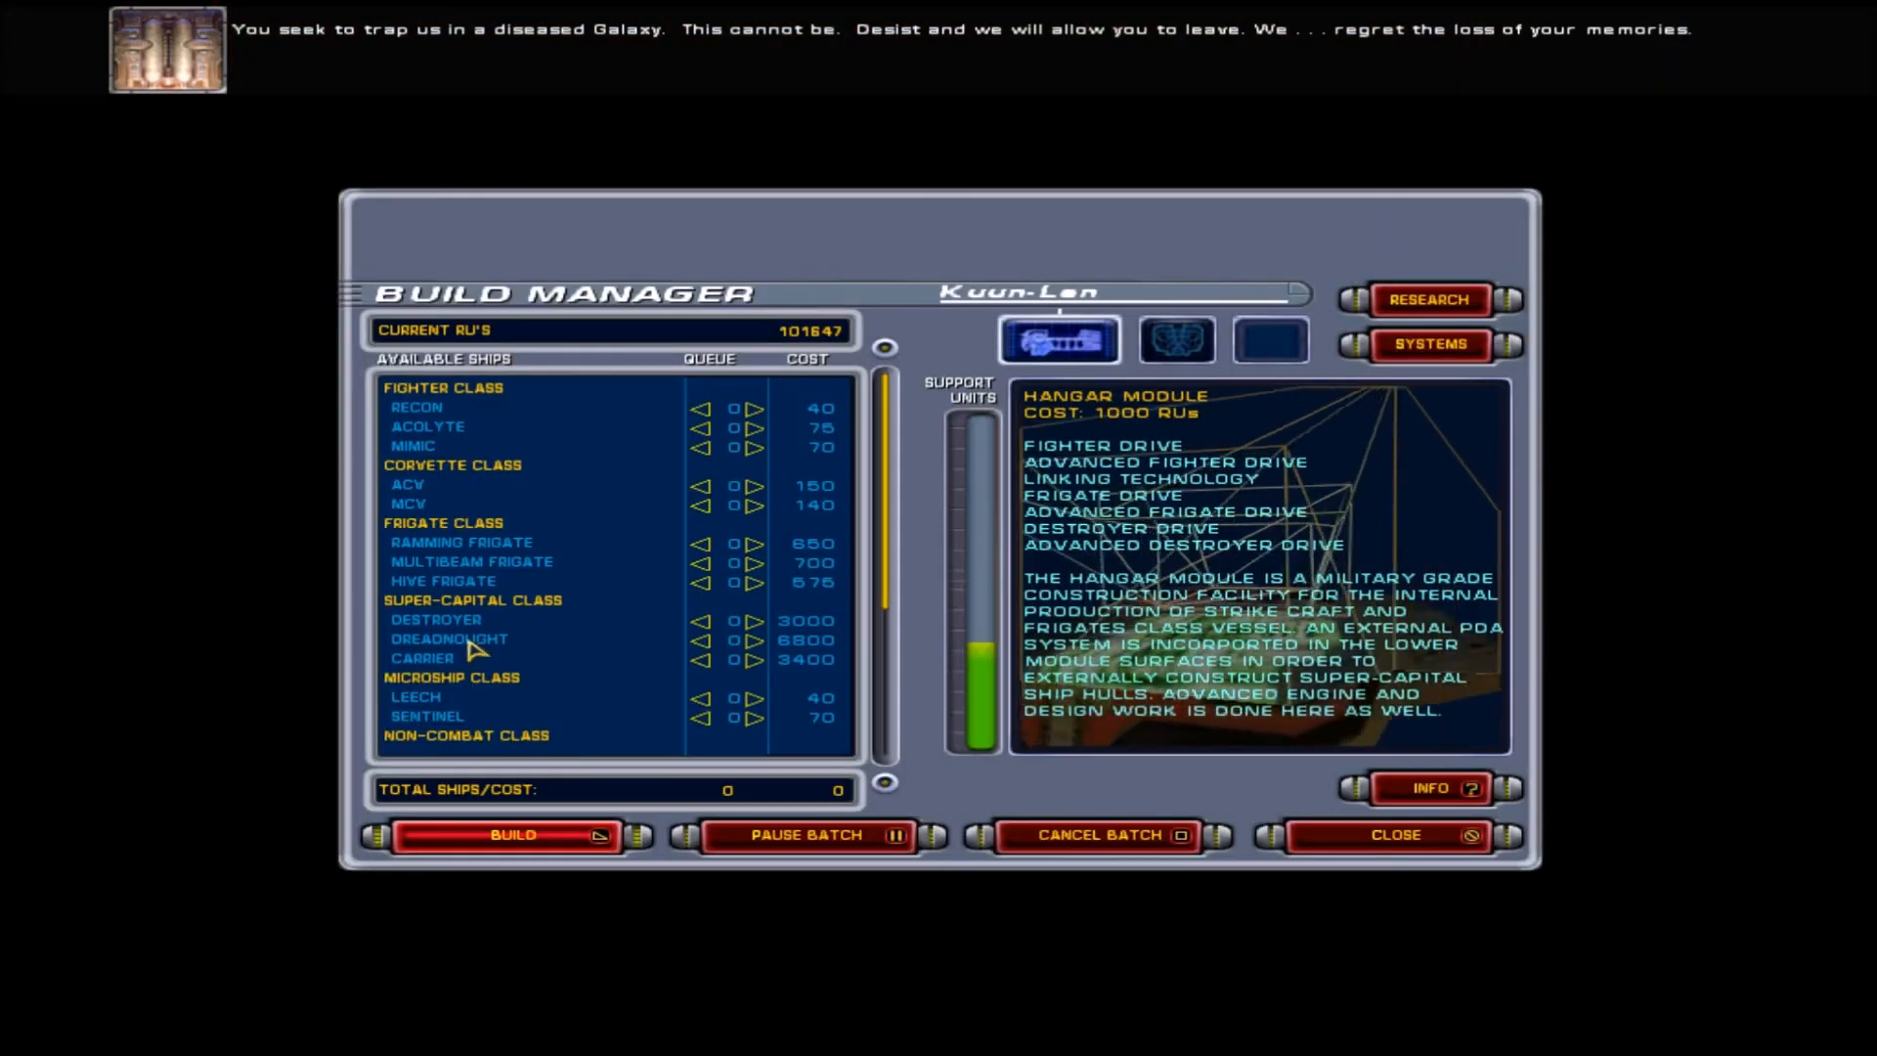
Step: Add a Carrier to the queue, start the build and return to gameplay
left_click(753, 659)
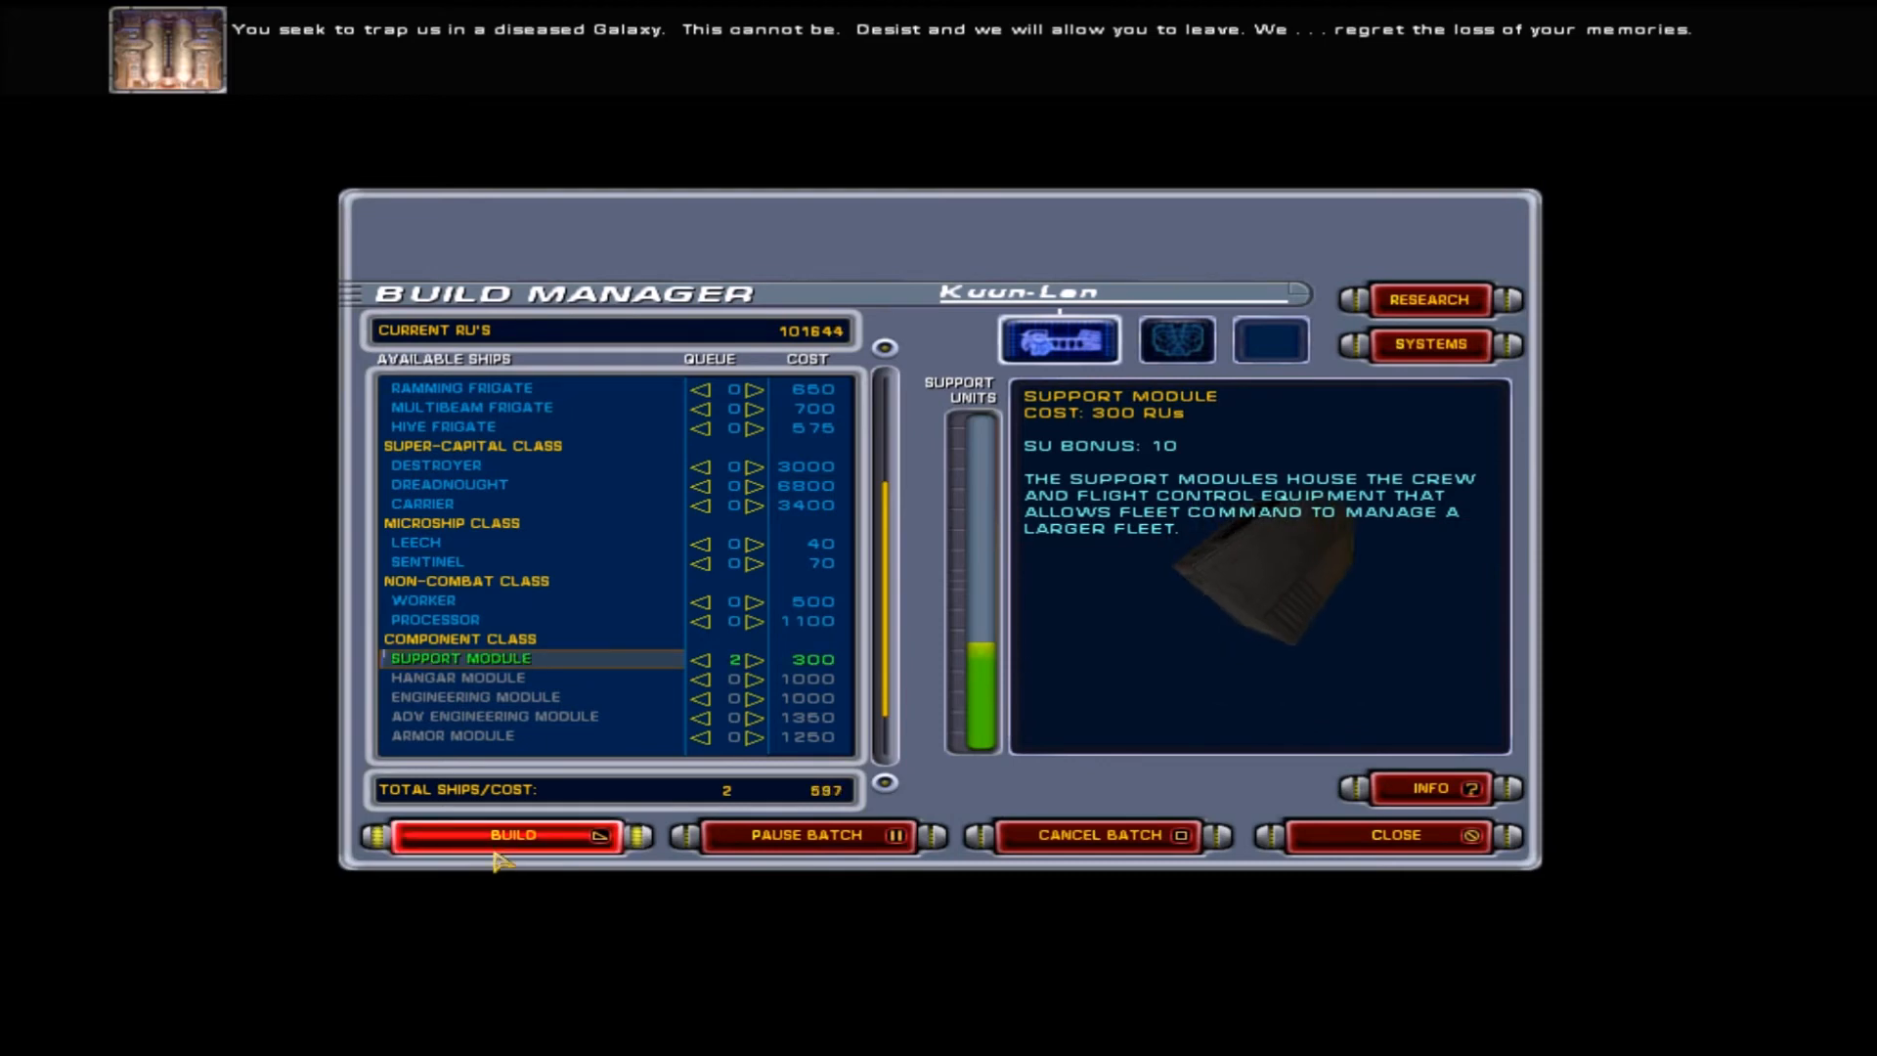
left_click(509, 835)
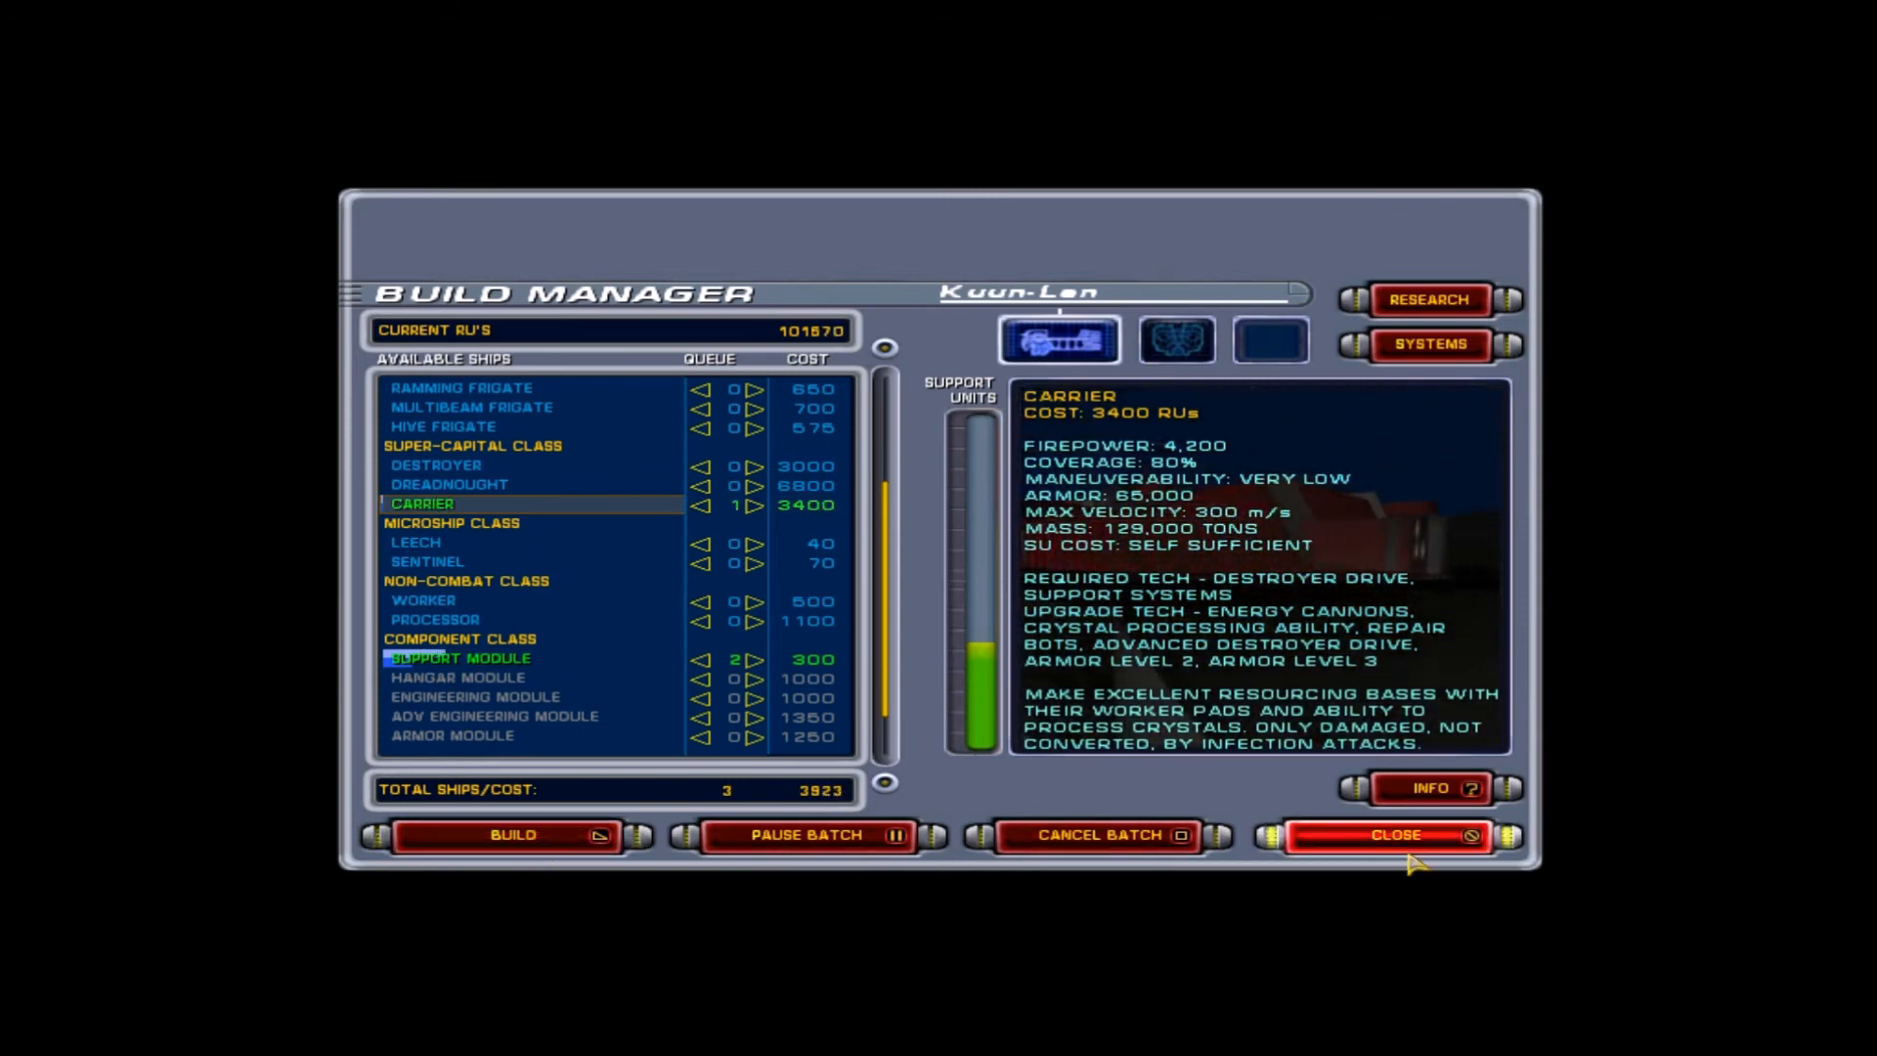
left_click(1394, 835)
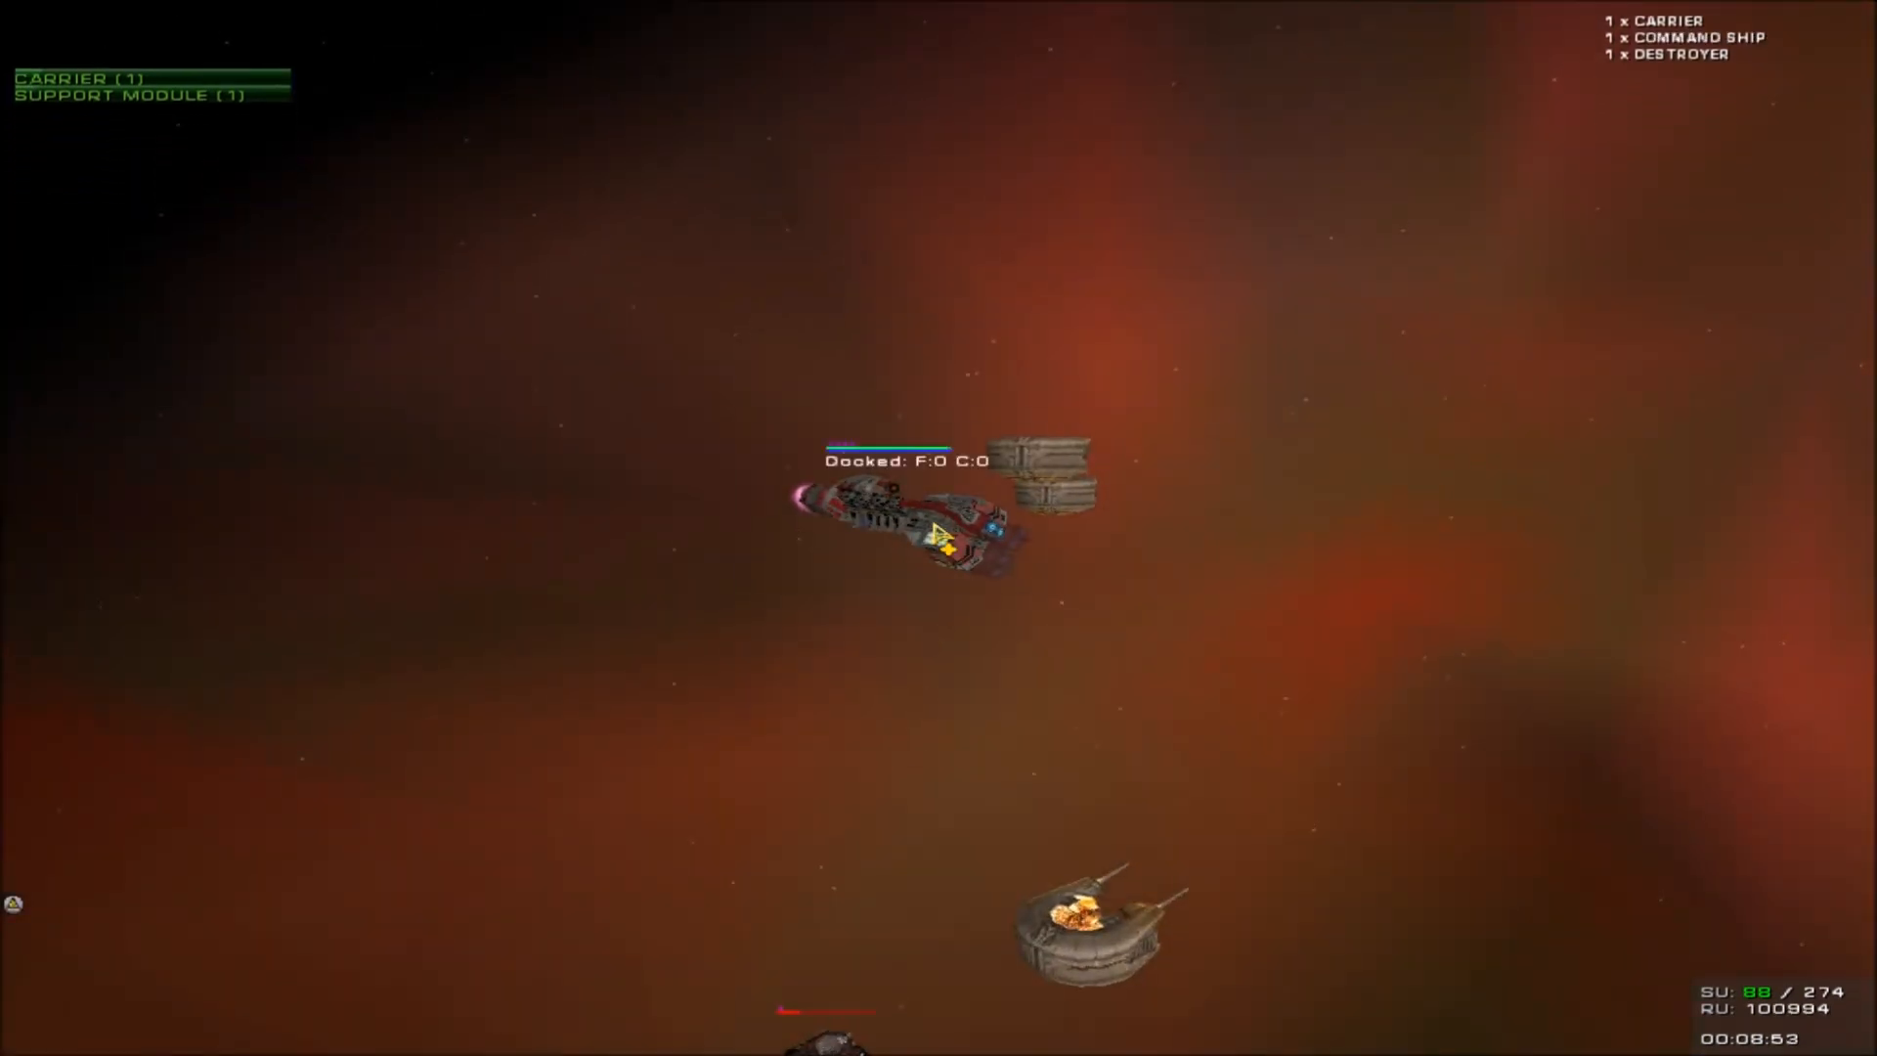
Step: Put the fleet into Parade (F12) formation from the Formations menu
right_click(910, 532)
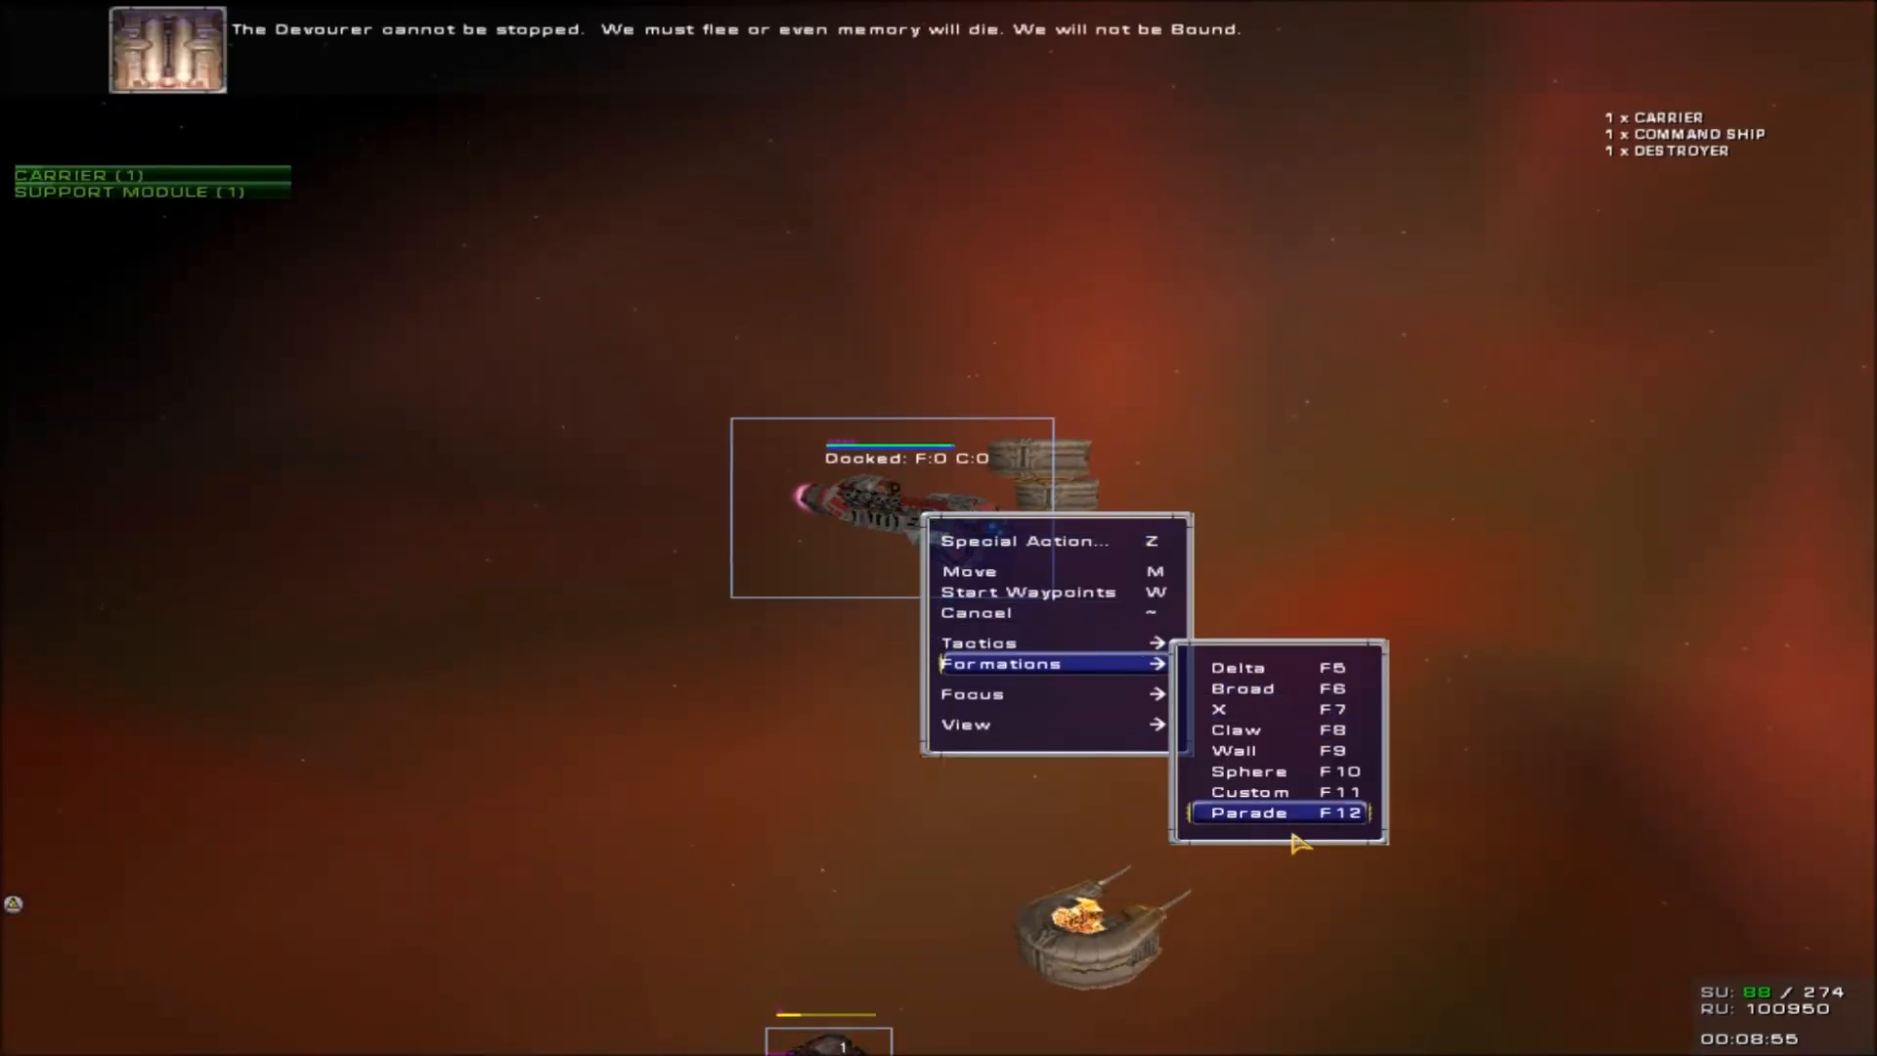
left_click(1248, 813)
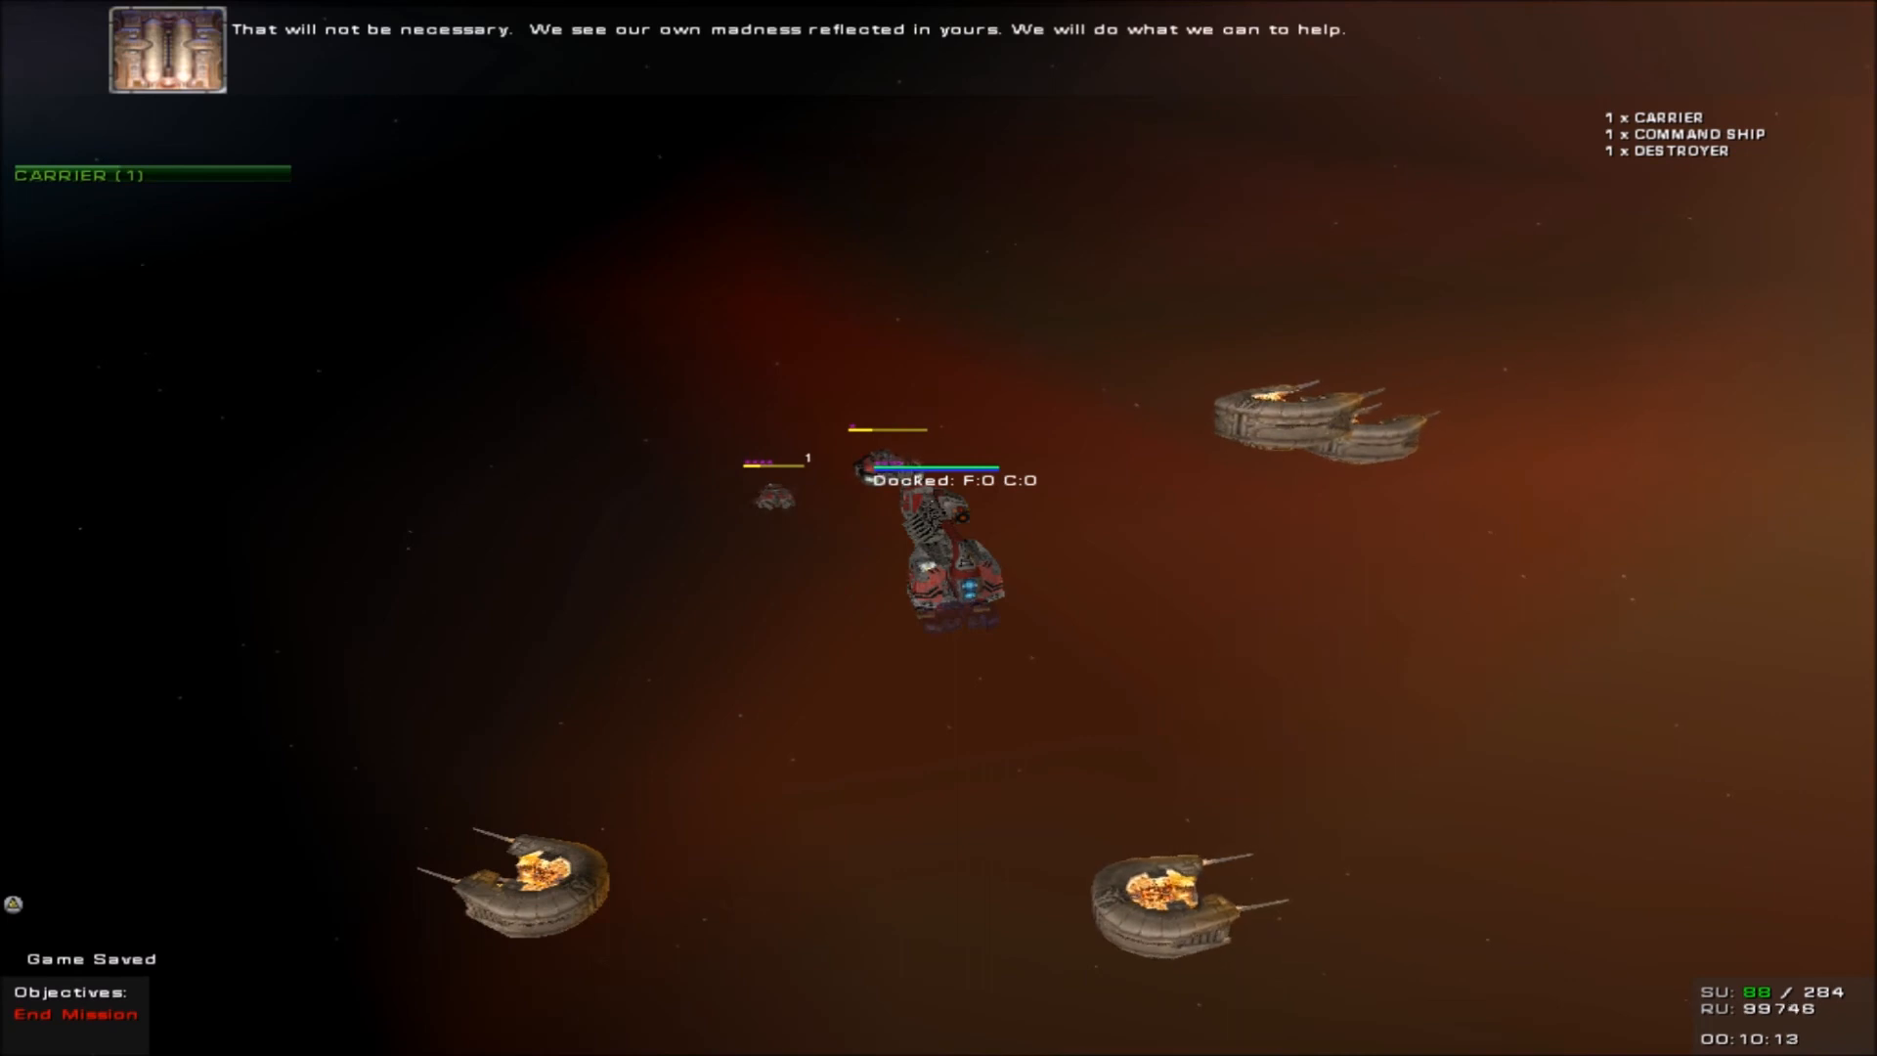
mouse_move(1353, 599)
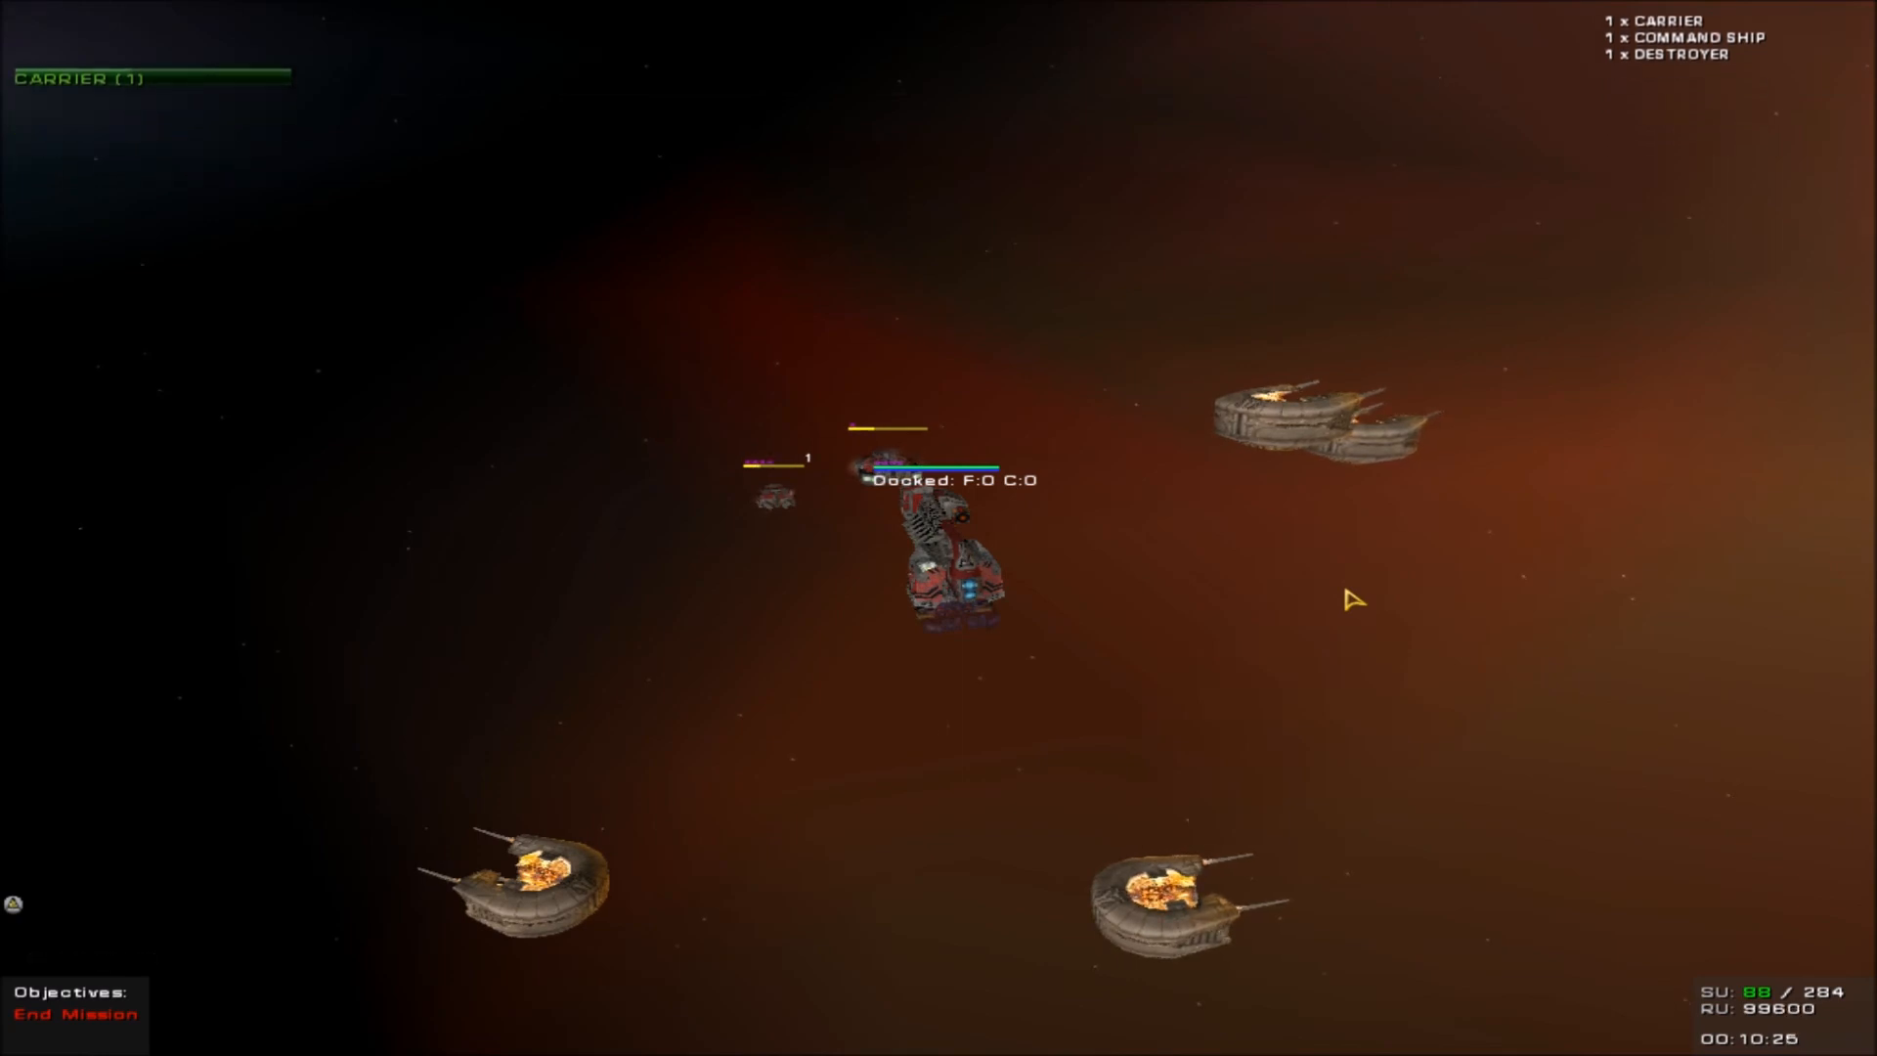
mouse_move(1101, 515)
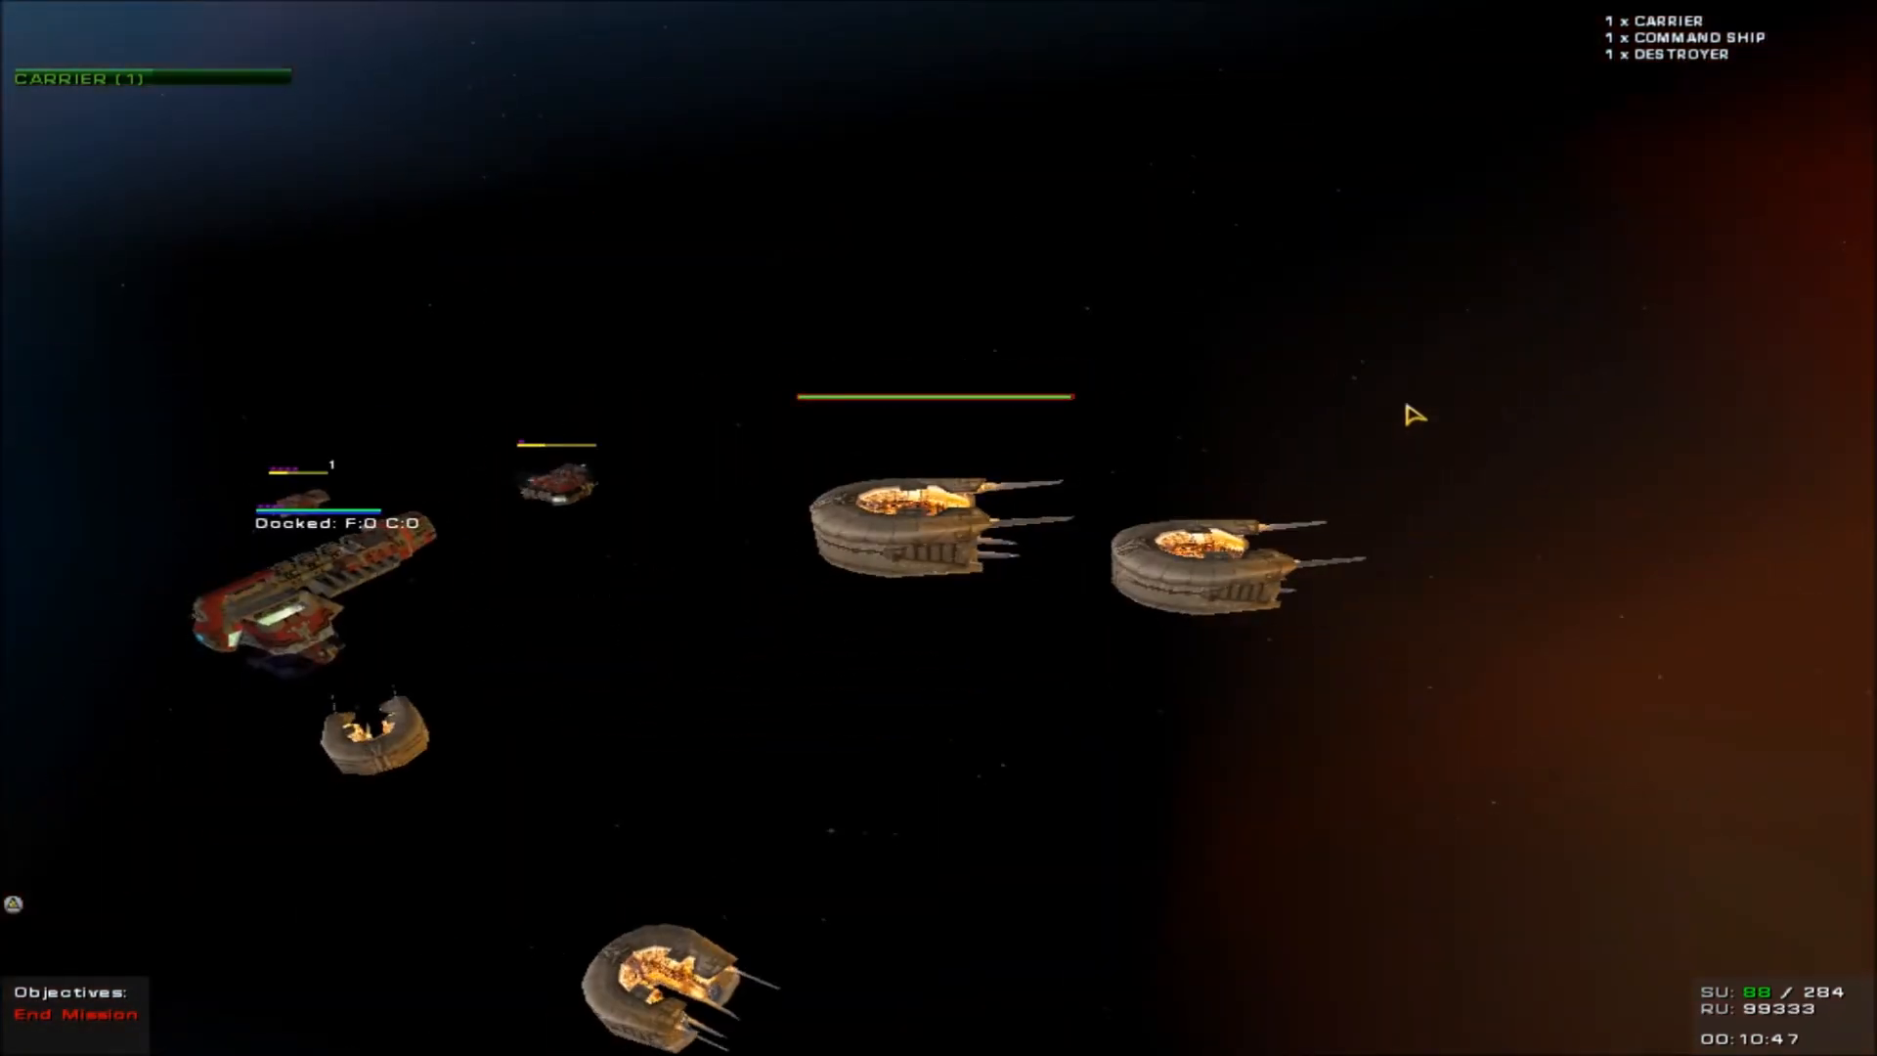
mouse_move(853, 446)
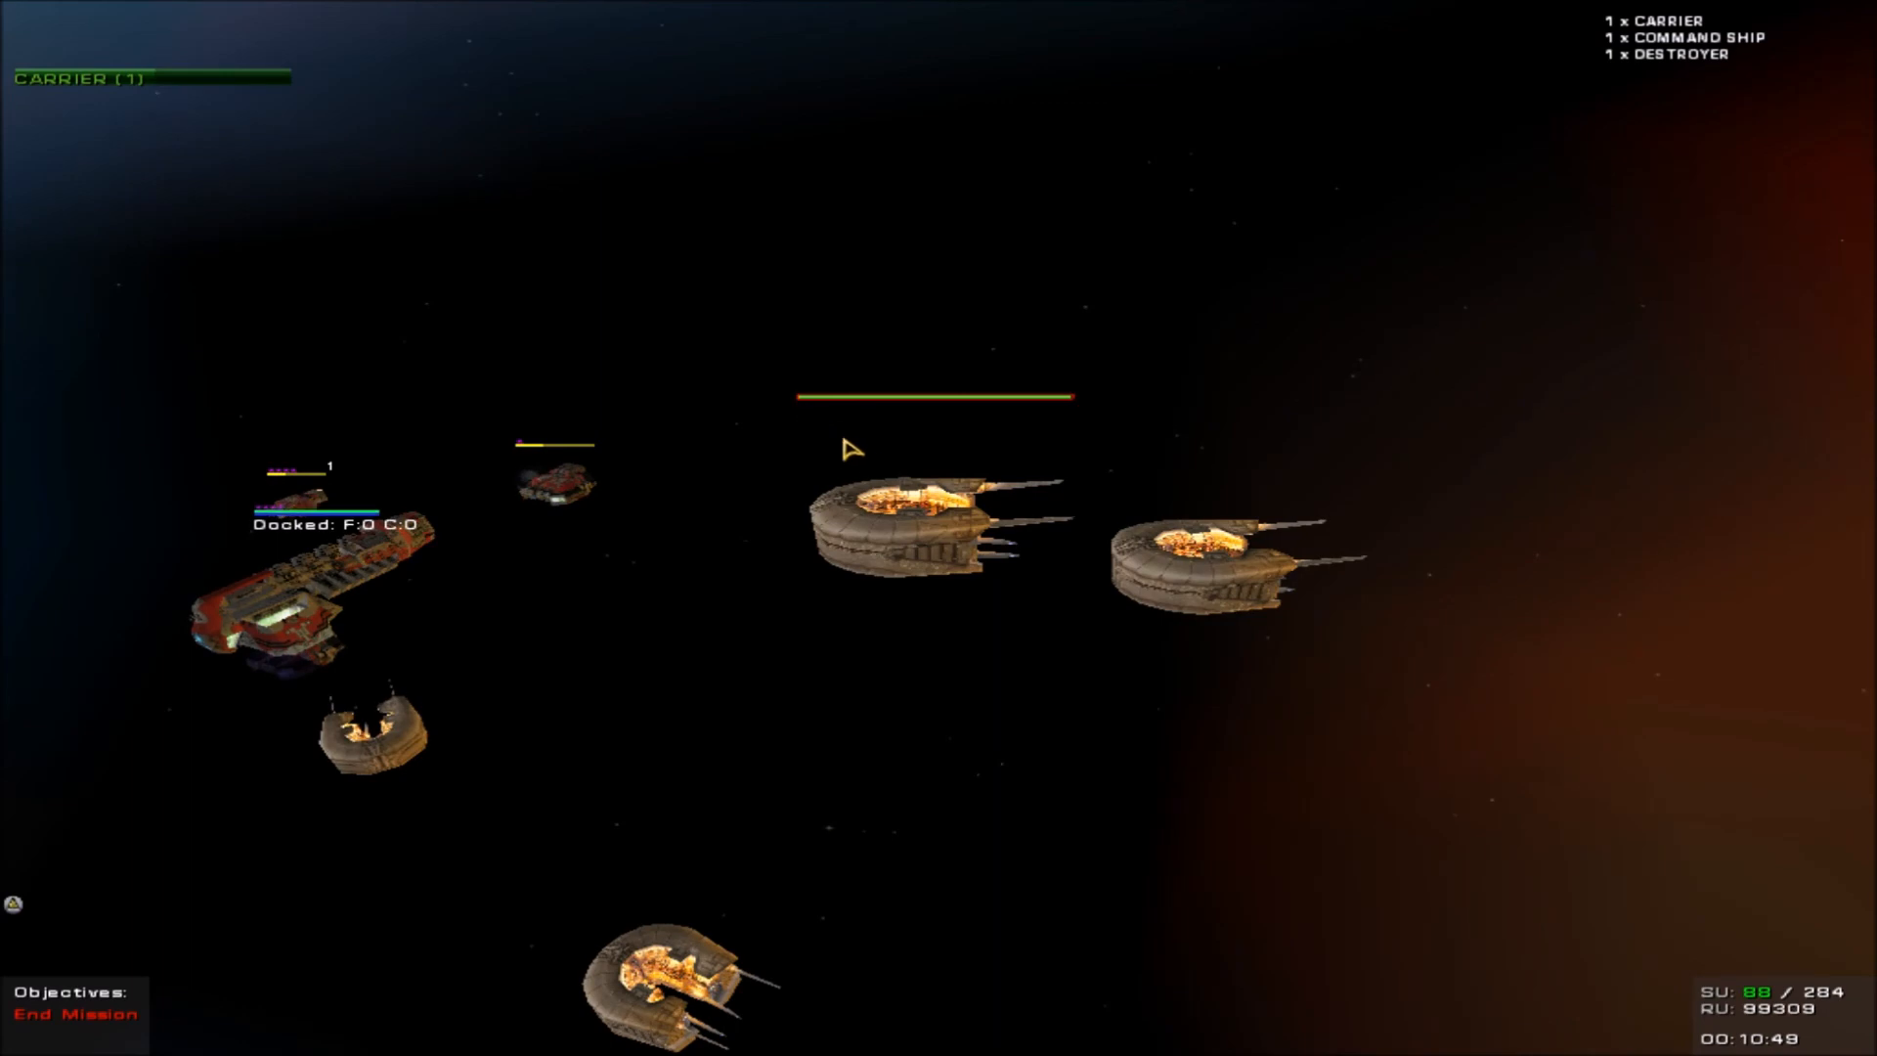